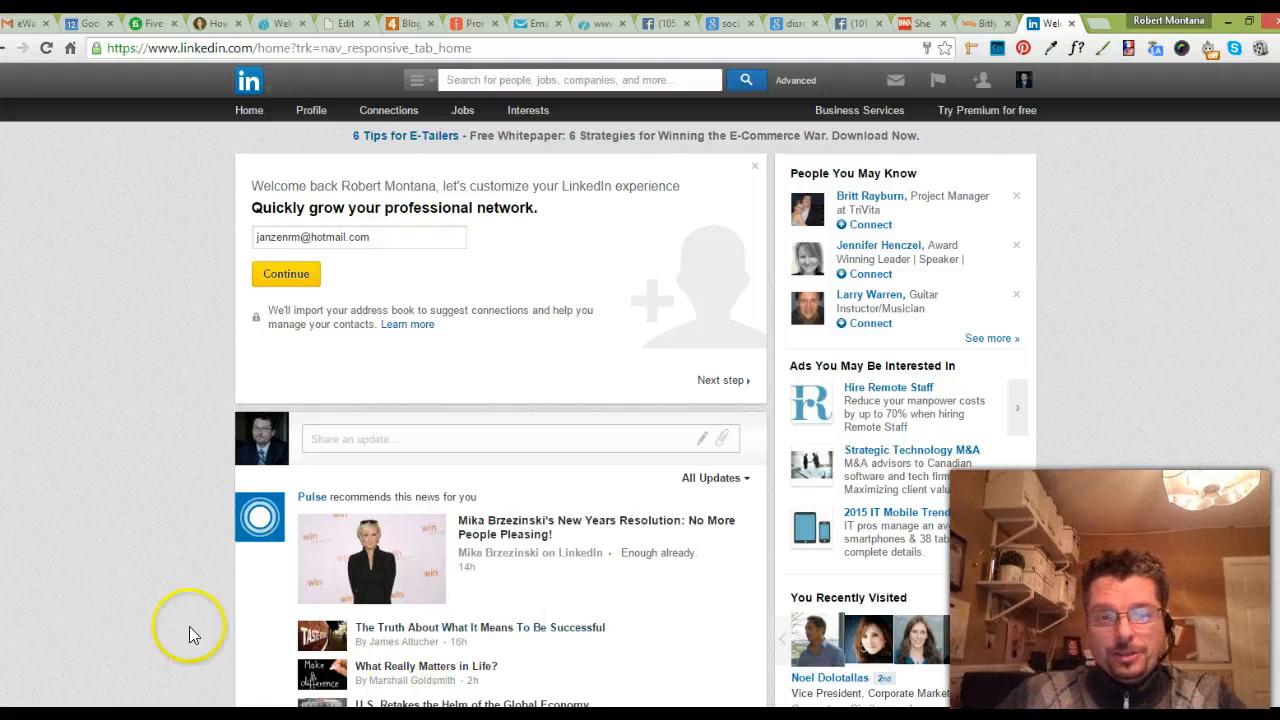
Step: Scroll the home feed and preview the People You May Know, Messages and Notifications header menus
scroll("down", 3)
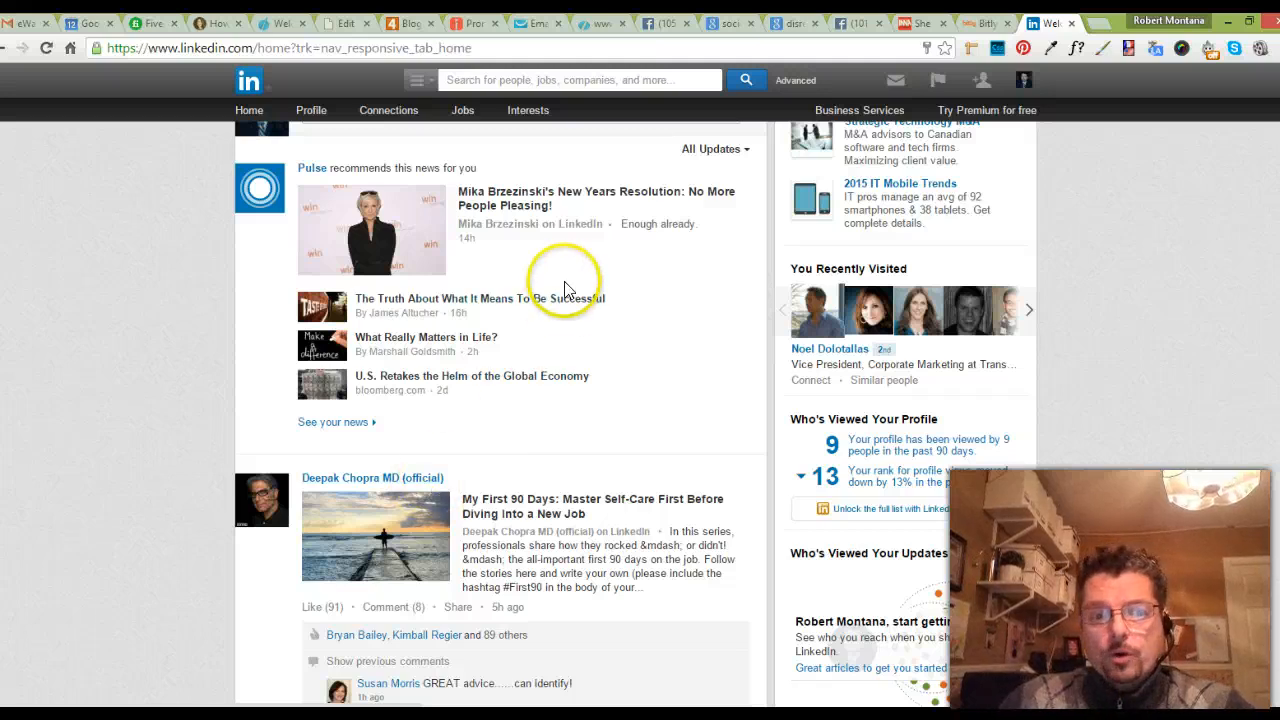
scroll("down", 3)
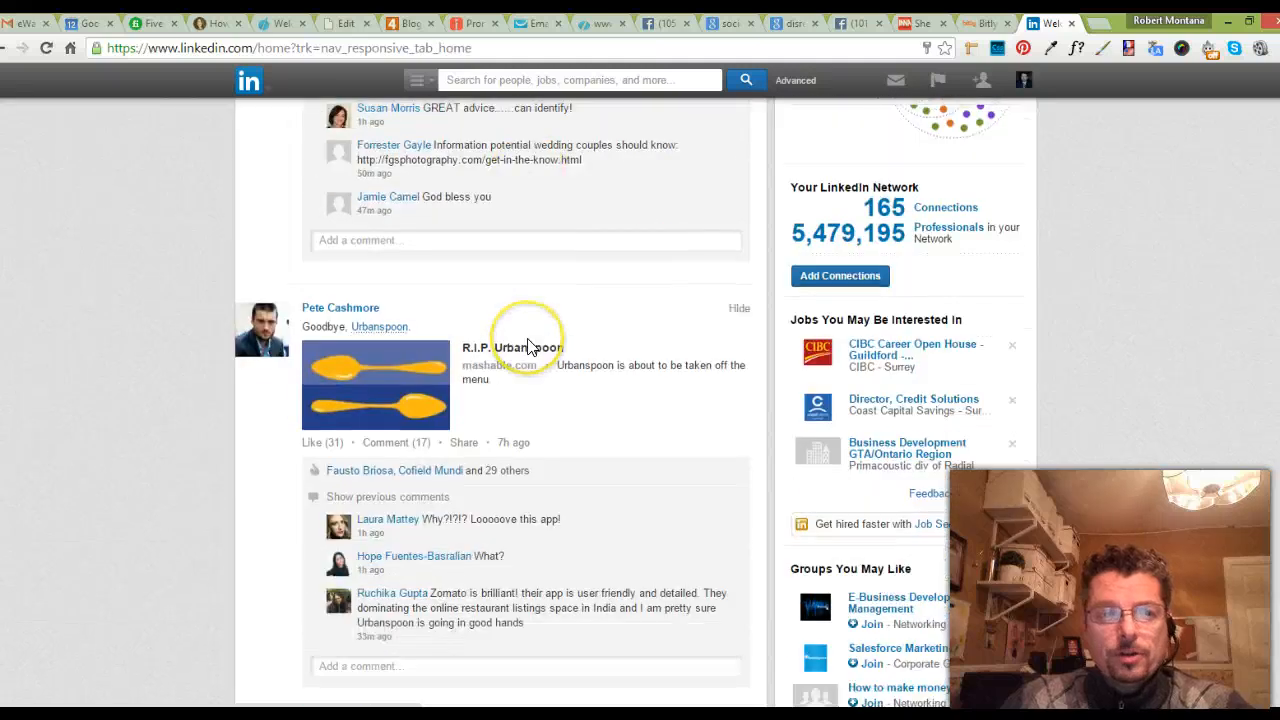
scroll("down", 3)
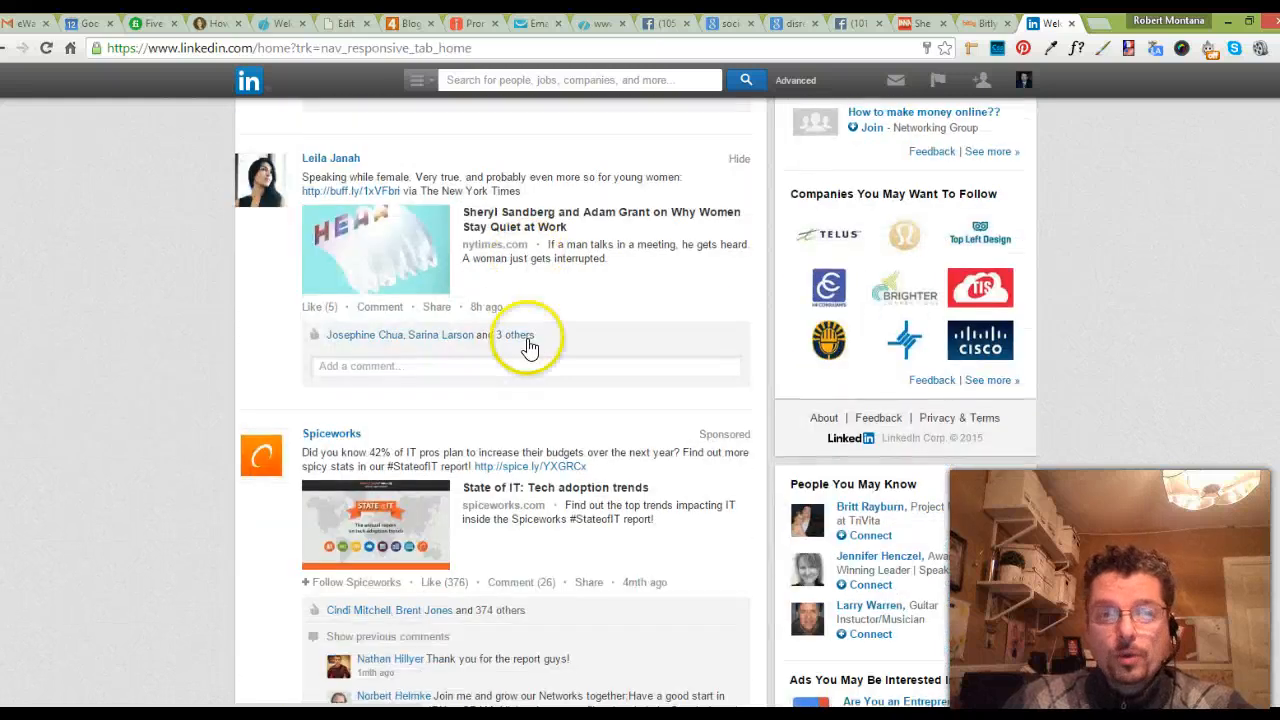
scroll("down", 3)
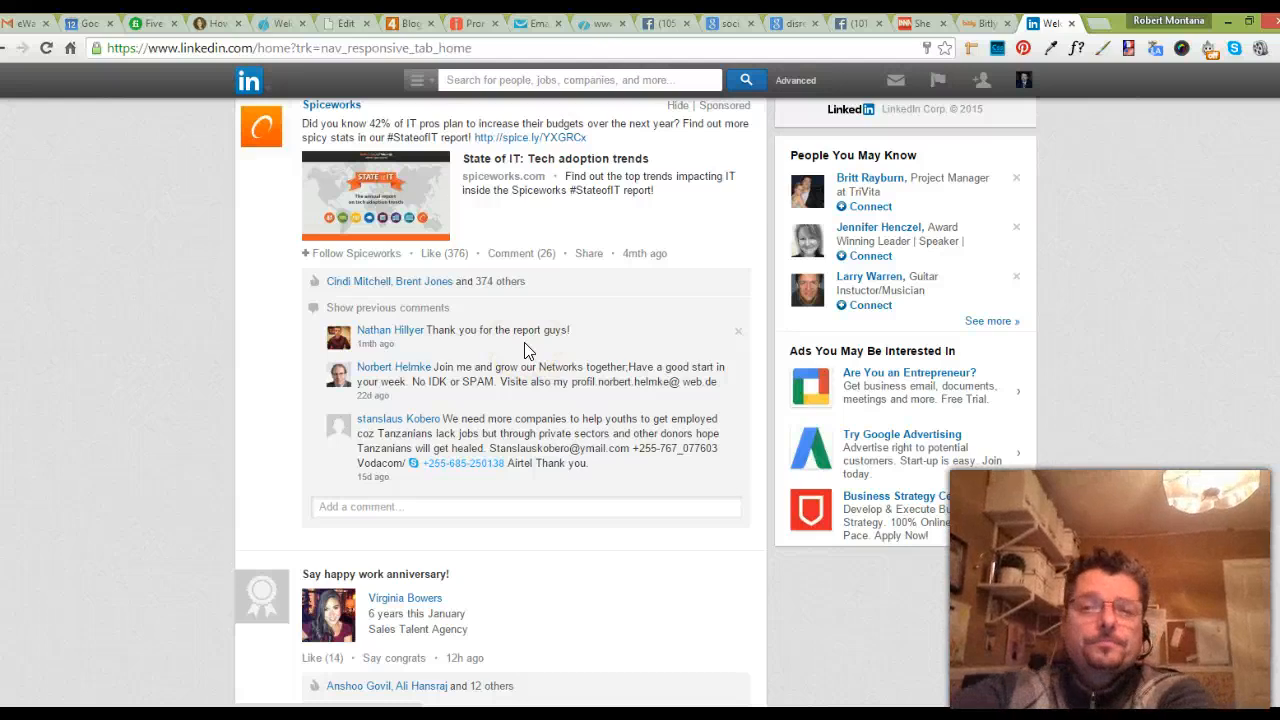
left_click(981, 80)
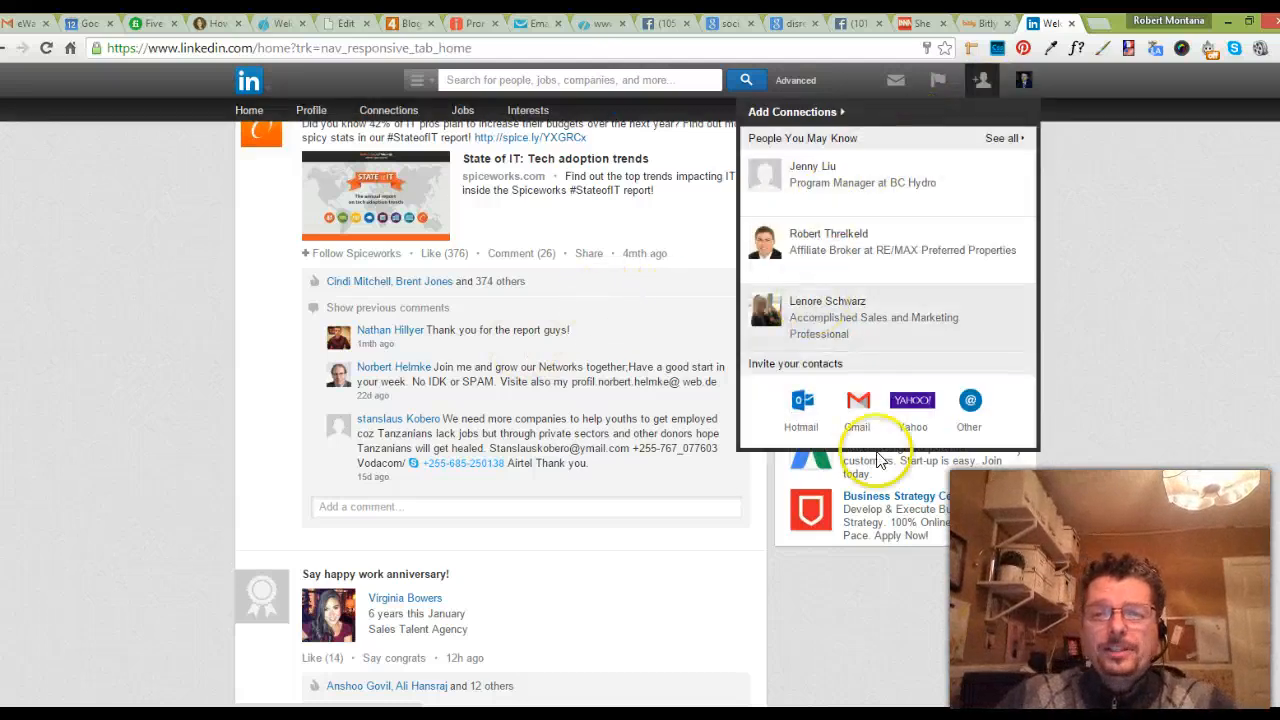
left_click(894, 80)
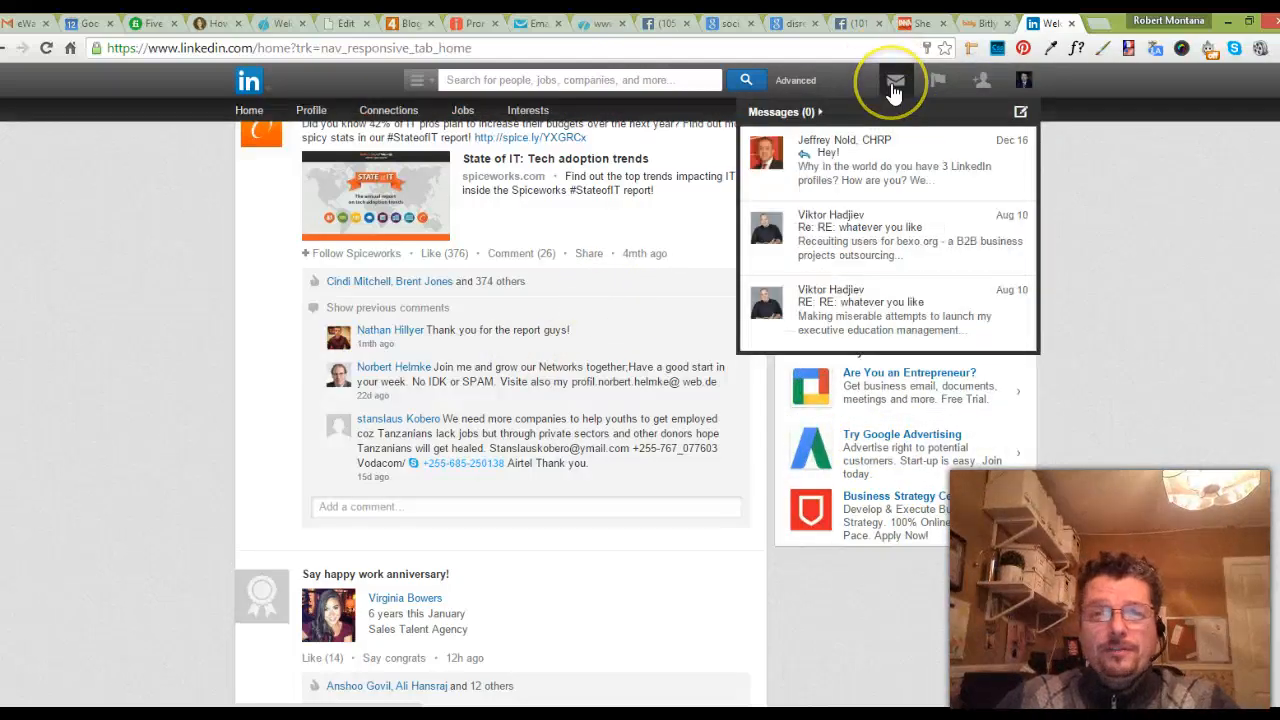
left_click(940, 80)
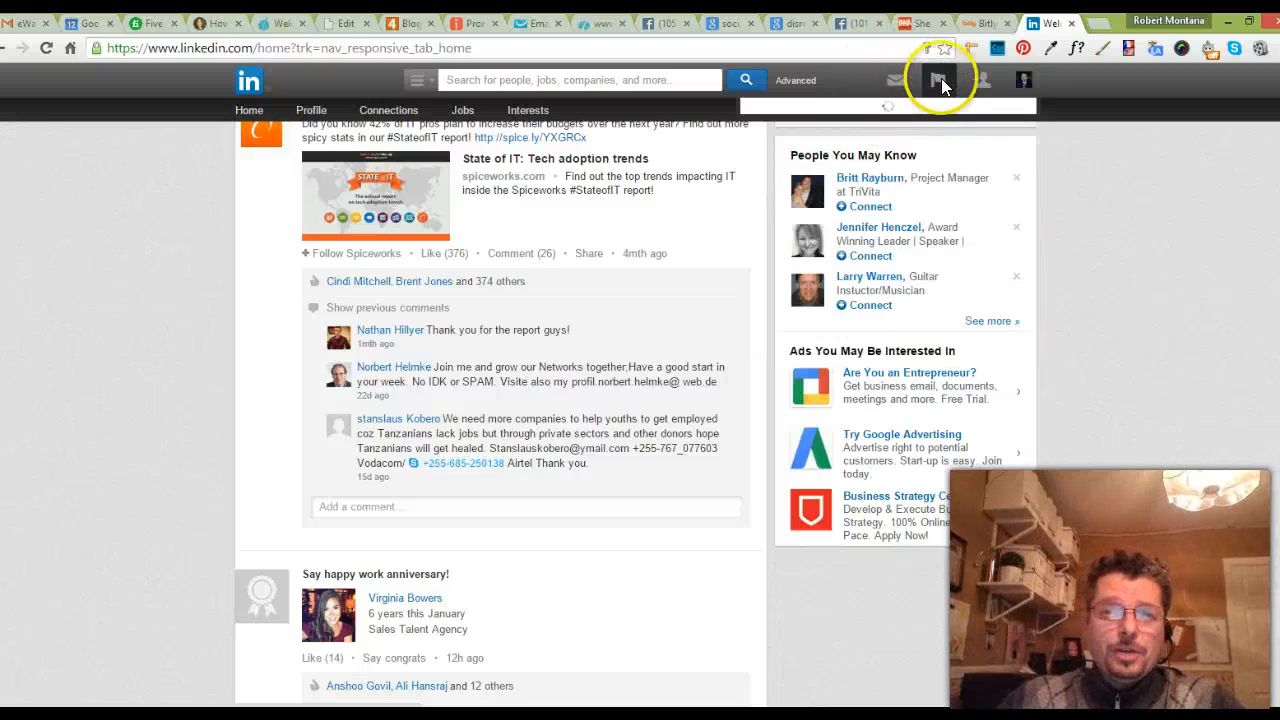
left_click(939, 80)
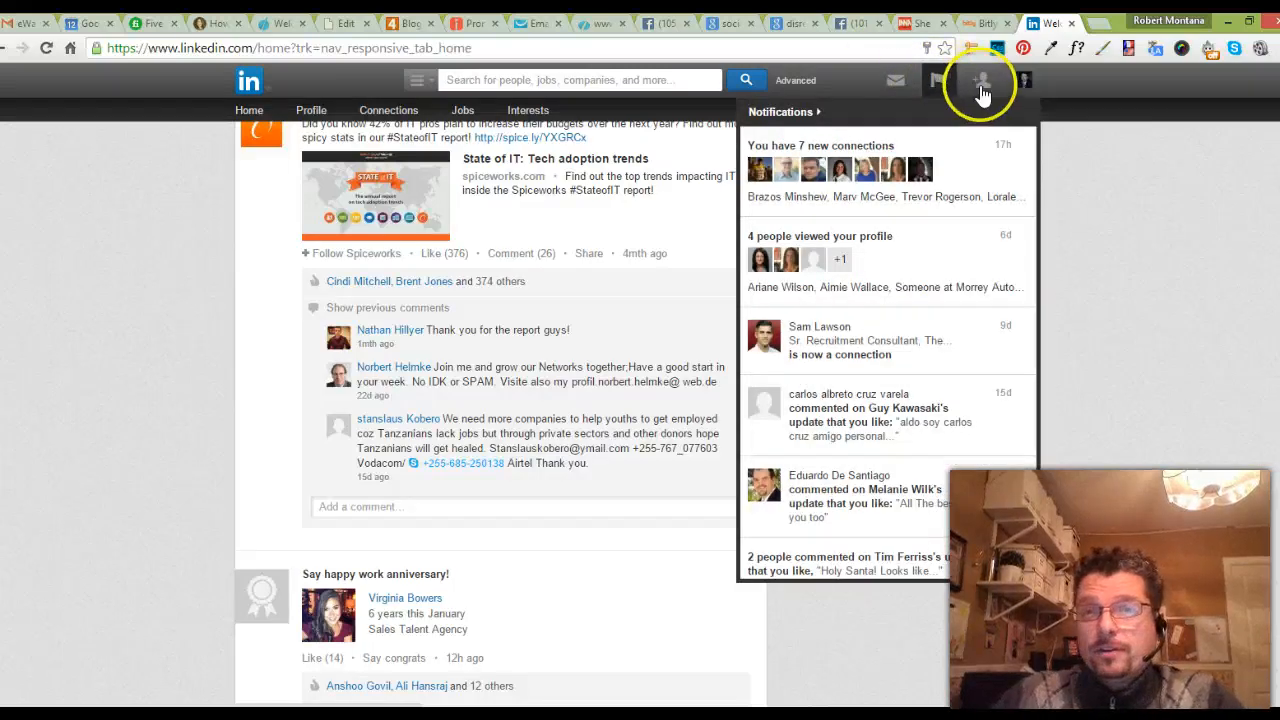
left_click(982, 80)
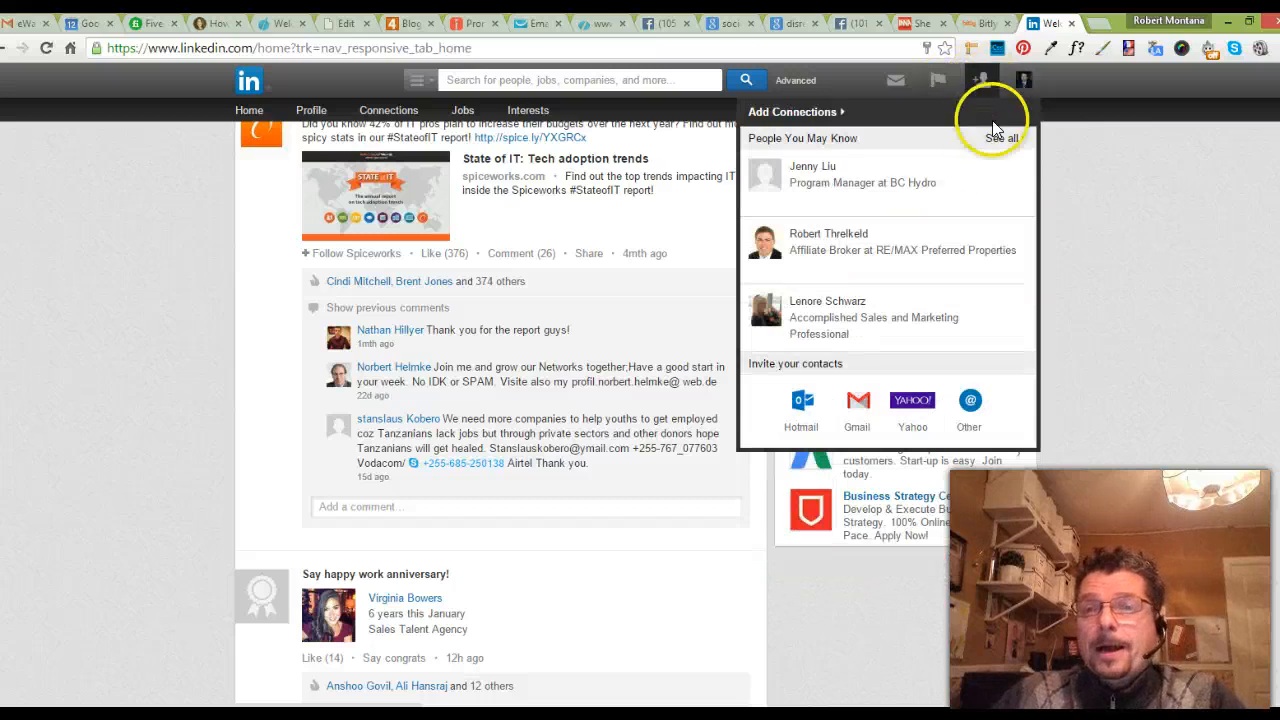
Step: Join the suggested E-Business Development & Management group from Groups You May Like
scroll("down", 3)
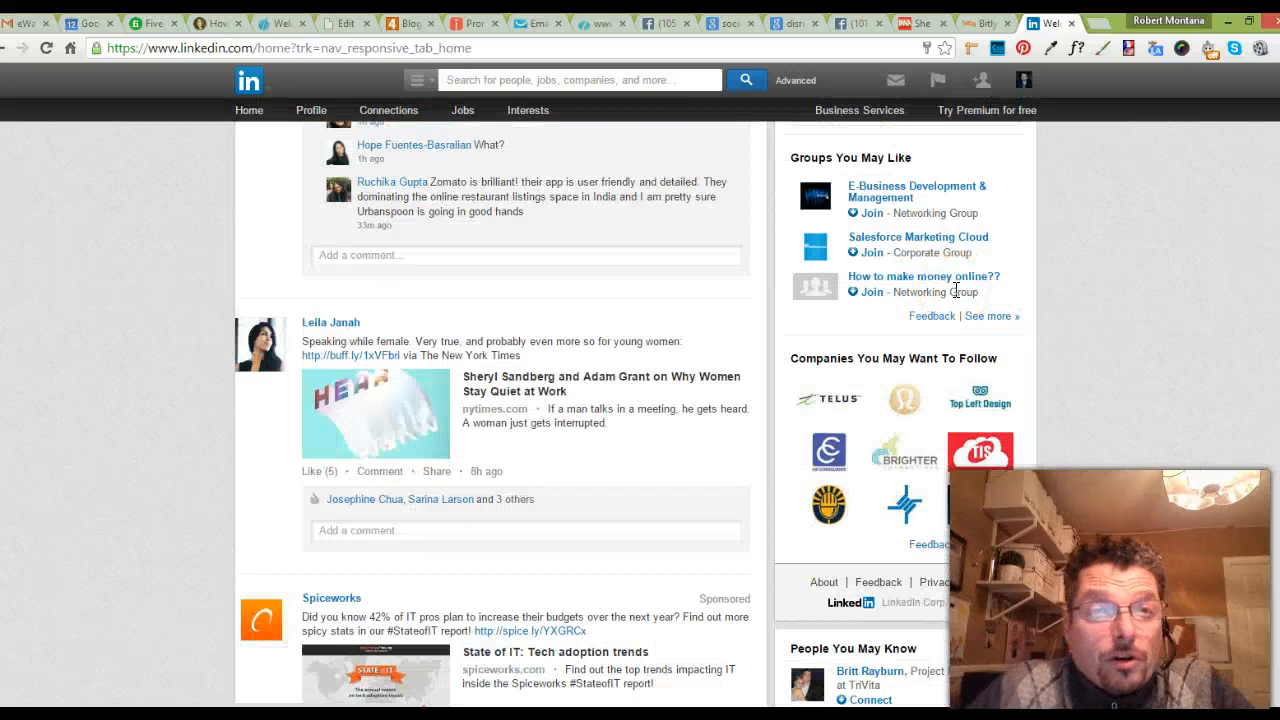
mouse_move(1015, 330)
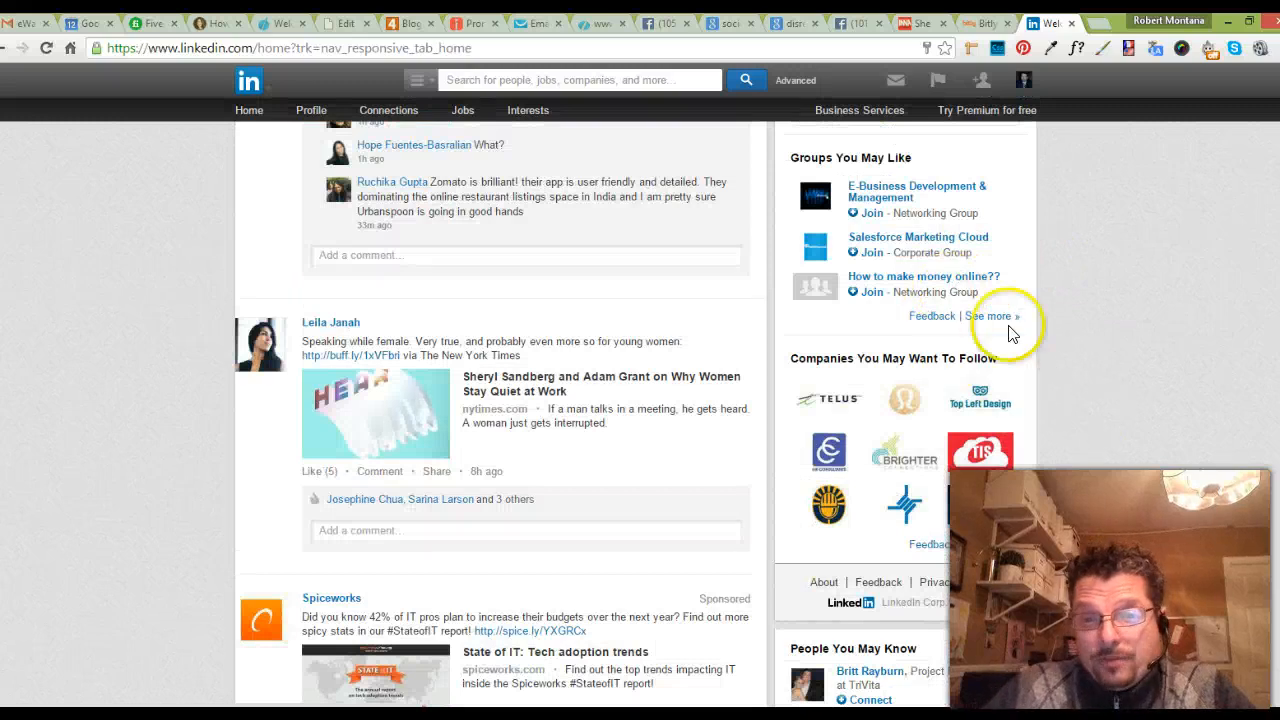
mouse_move(915, 430)
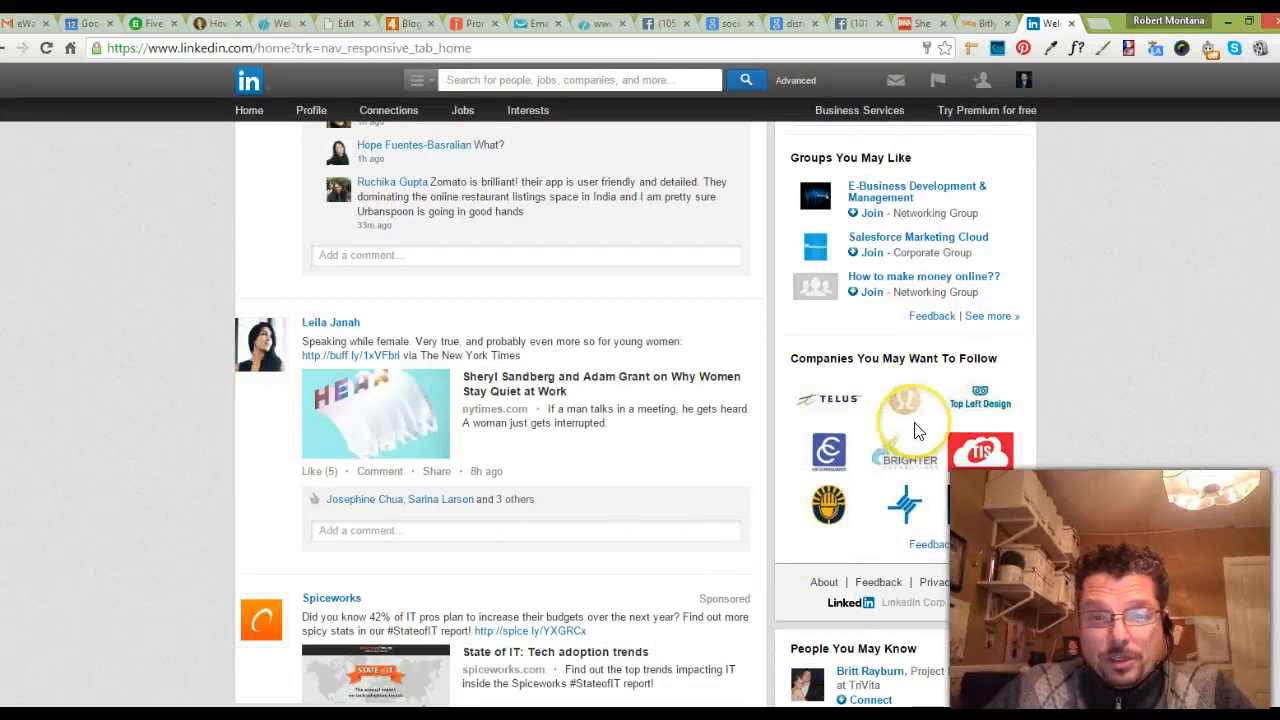
scroll("down", 3)
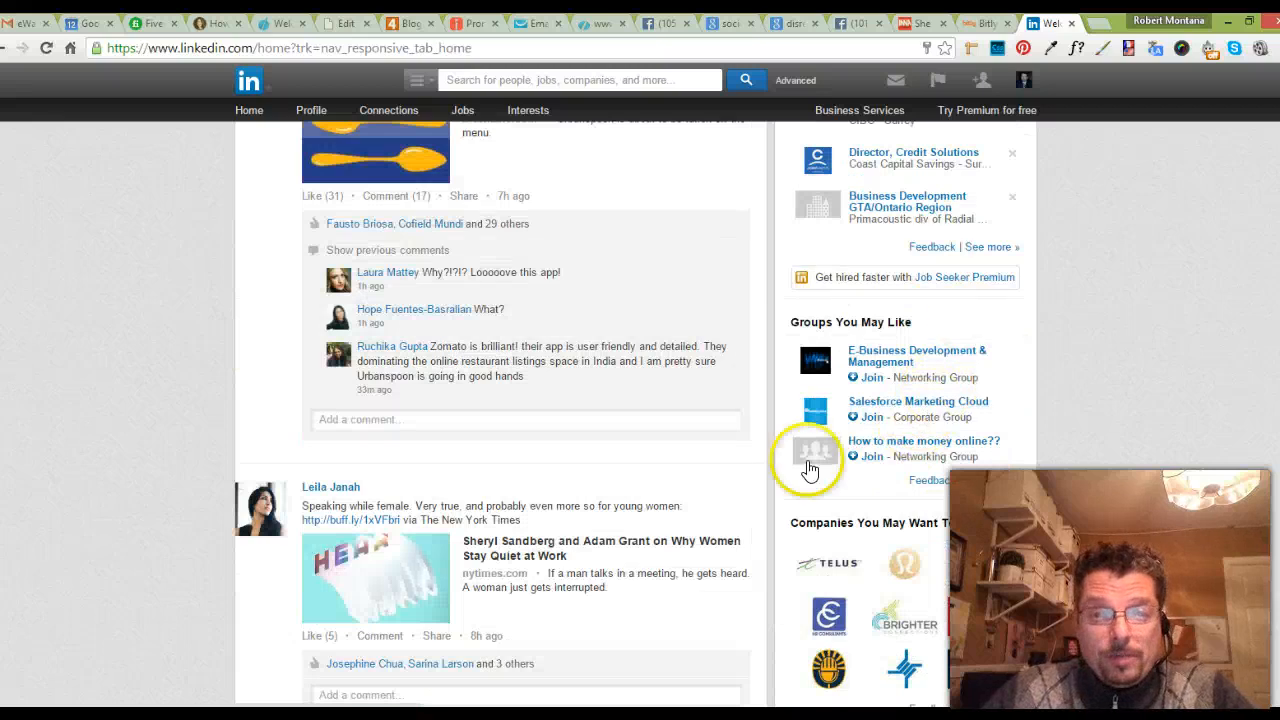
mouse_move(808, 438)
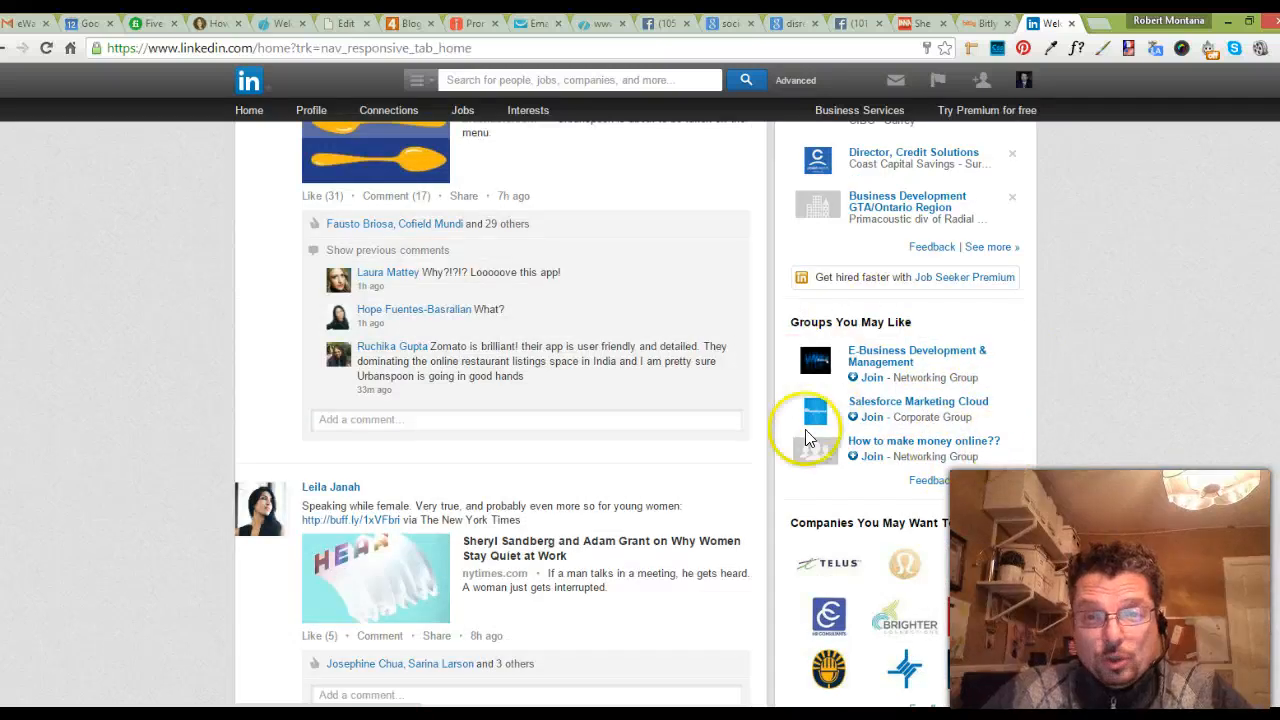
mouse_move(868, 375)
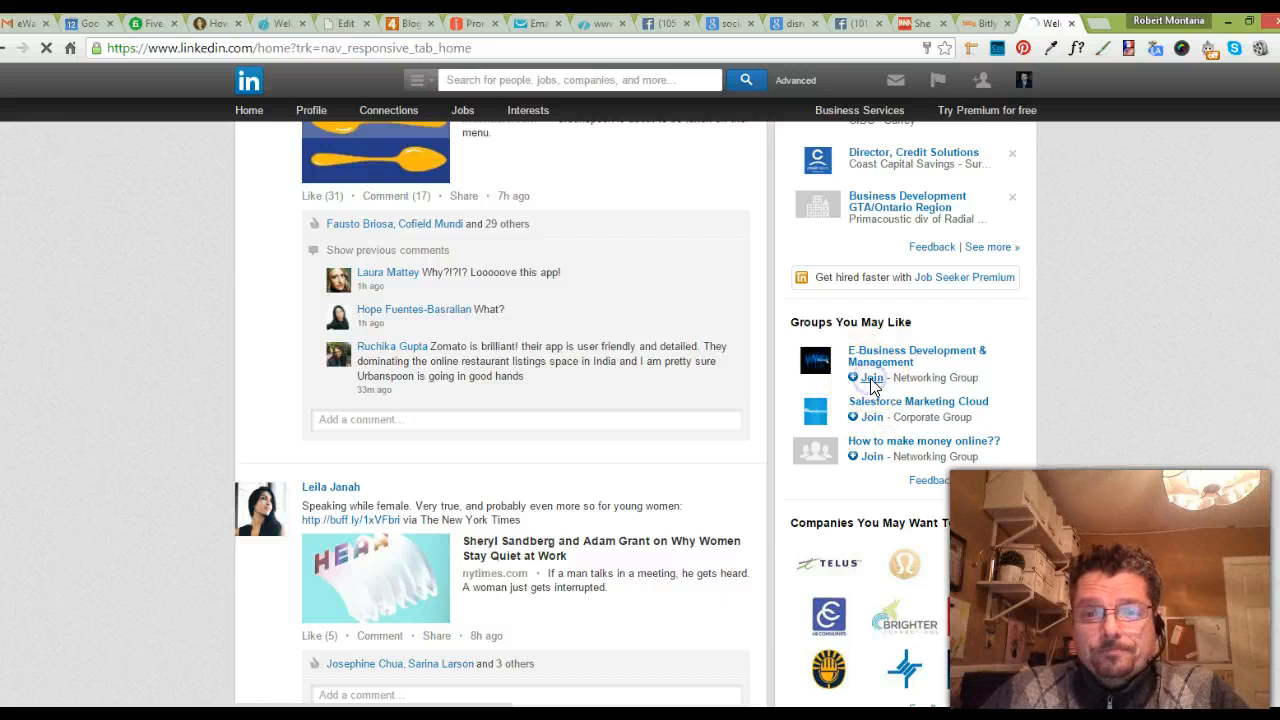
left_click(869, 377)
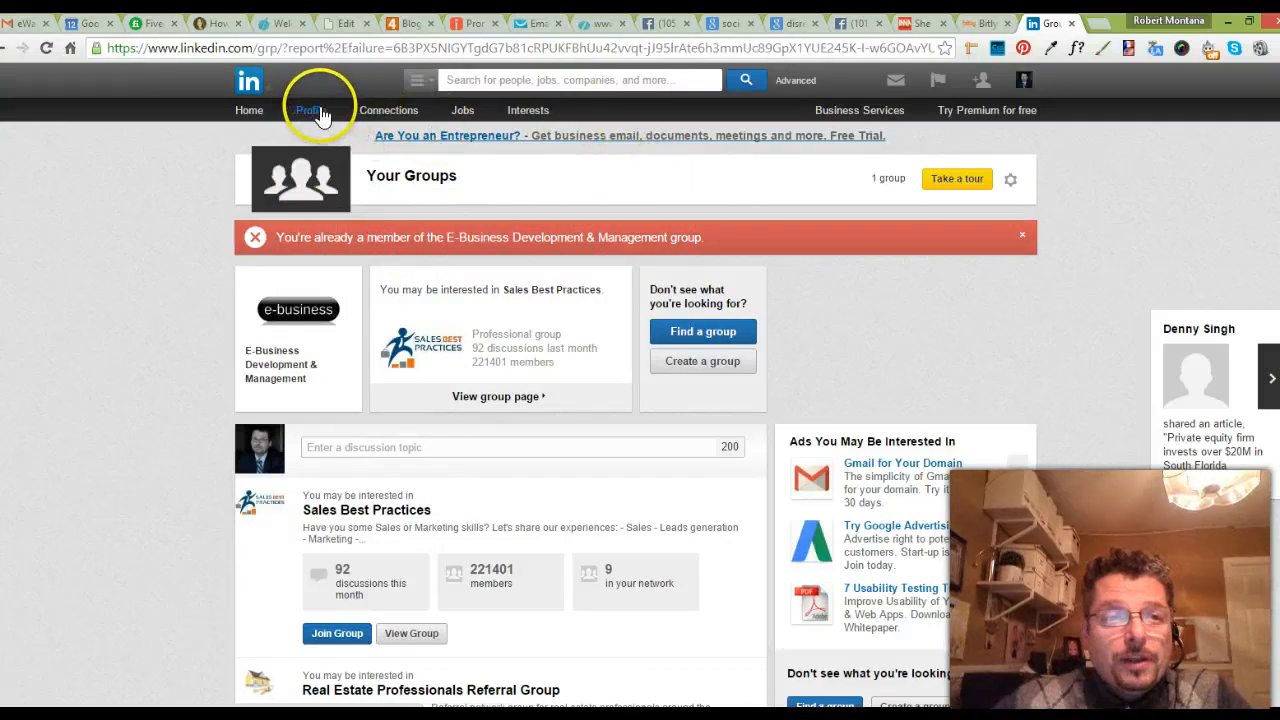
Step: Go to your own profile page from the Profile link in the top bar
left_click(311, 110)
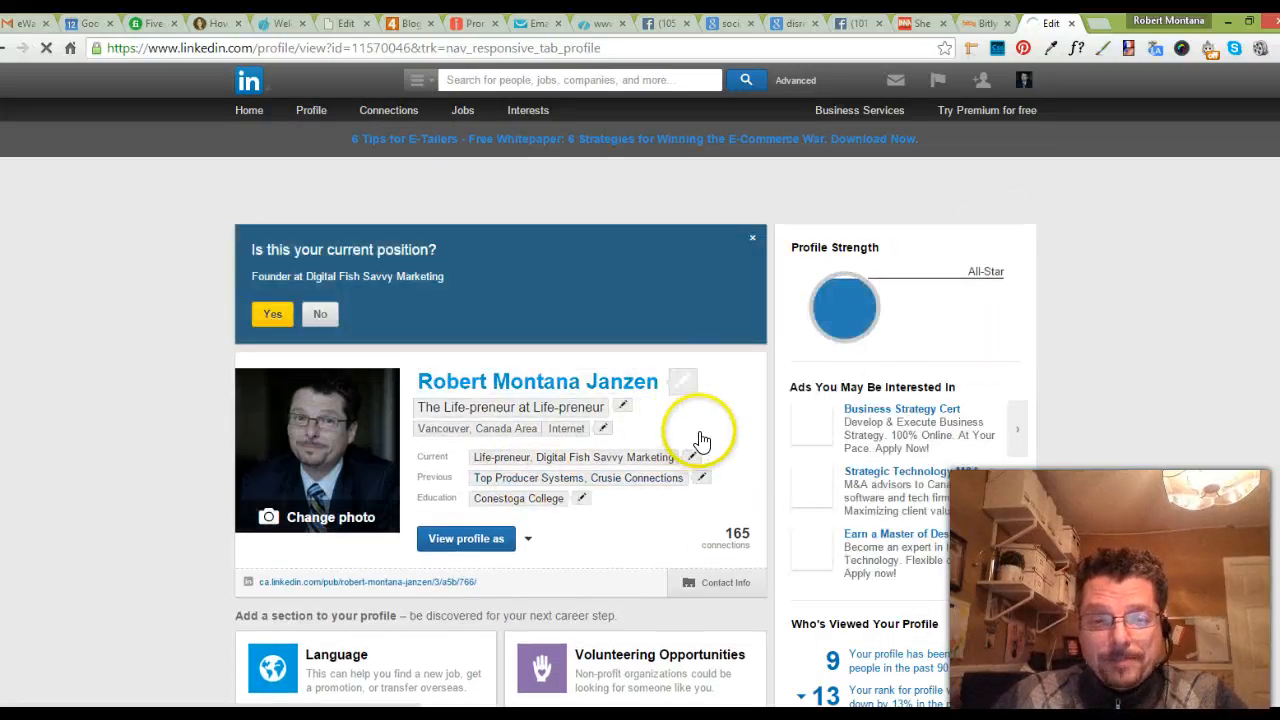
scroll("down", 3)
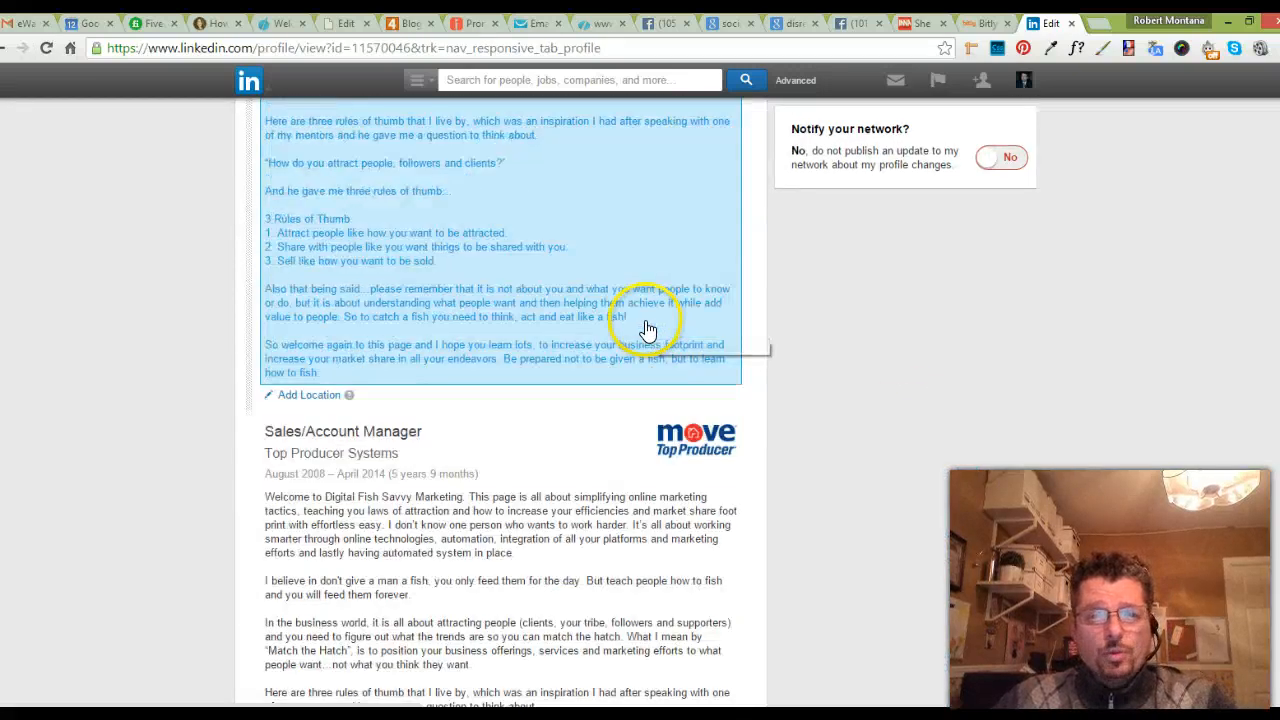
scroll("down", 3)
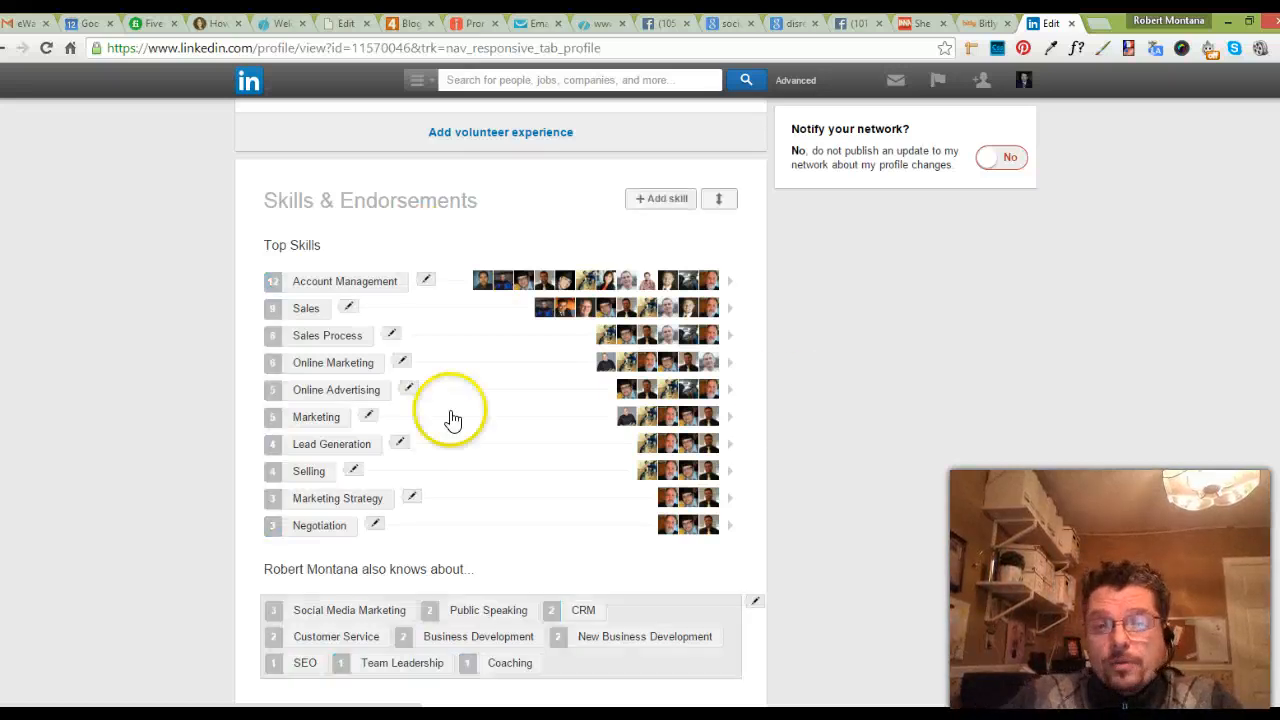
mouse_move(648, 281)
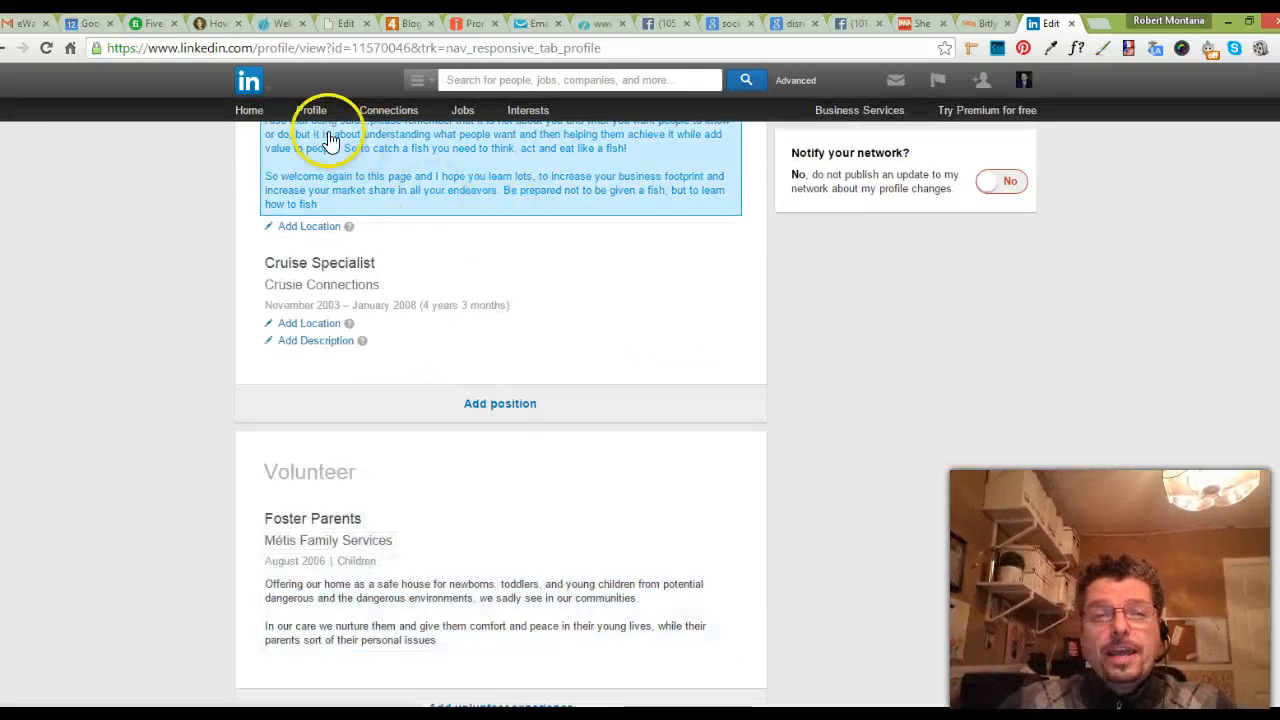
Step: Return from the profile to the LinkedIn home feed via Home
left_click(249, 110)
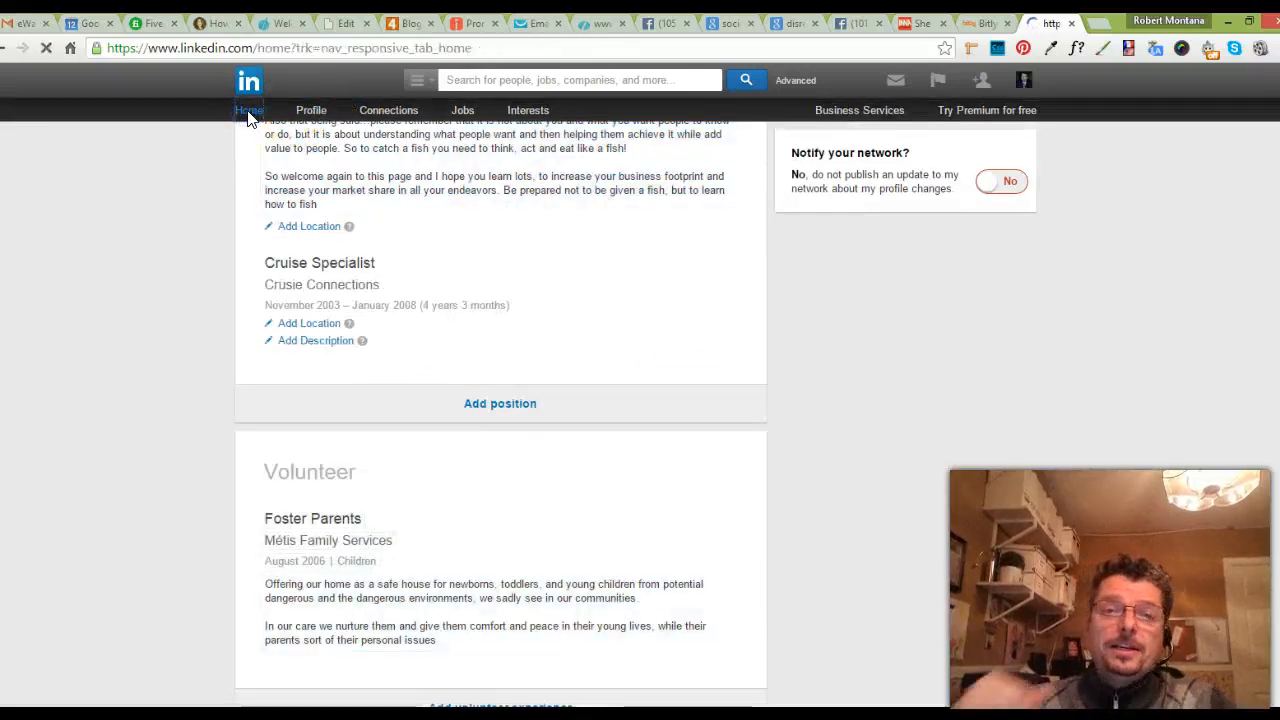
left_click(248, 110)
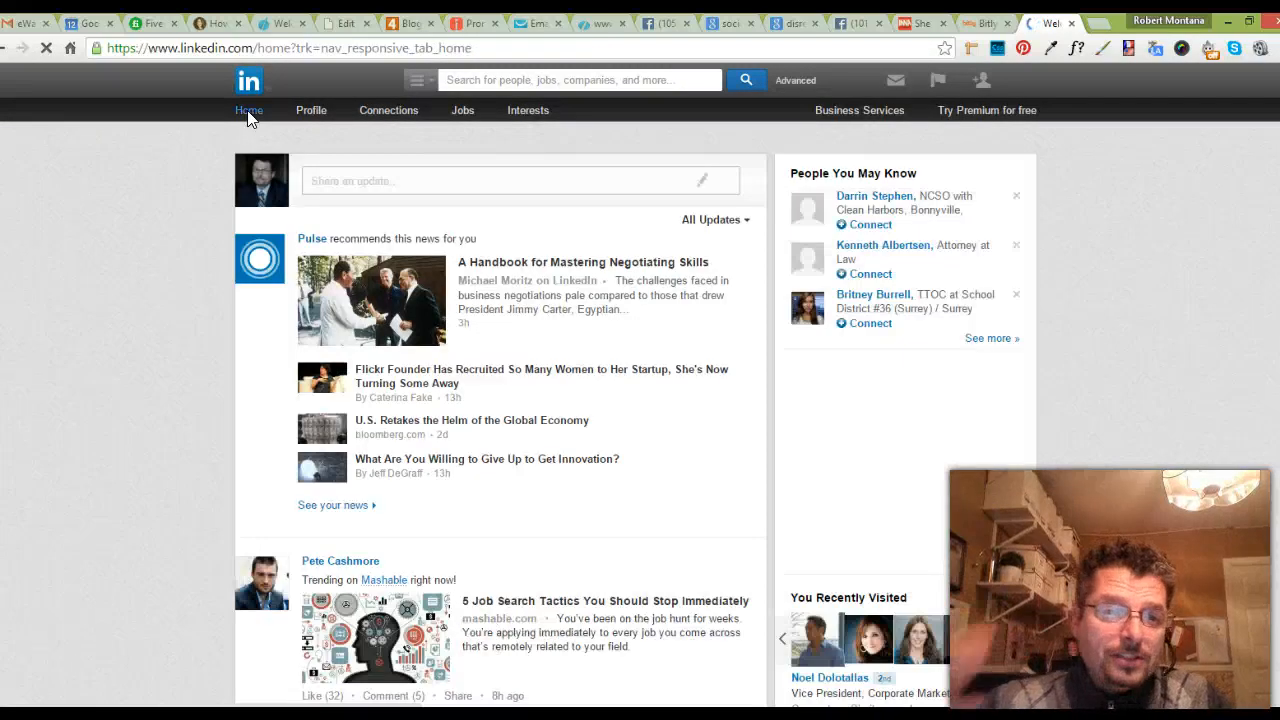